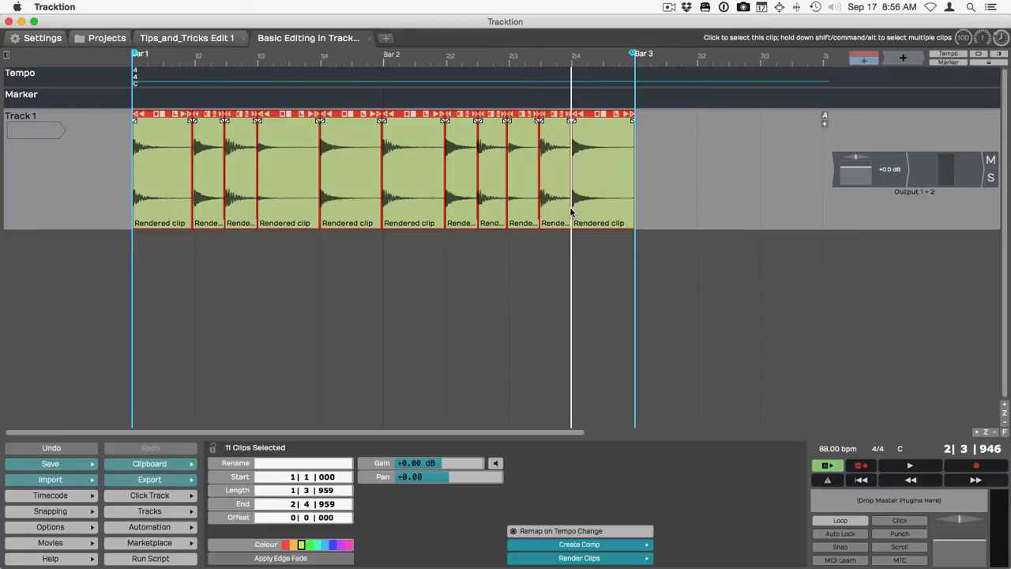
{"action": "mouse_move", "coordinate": [571, 212]}
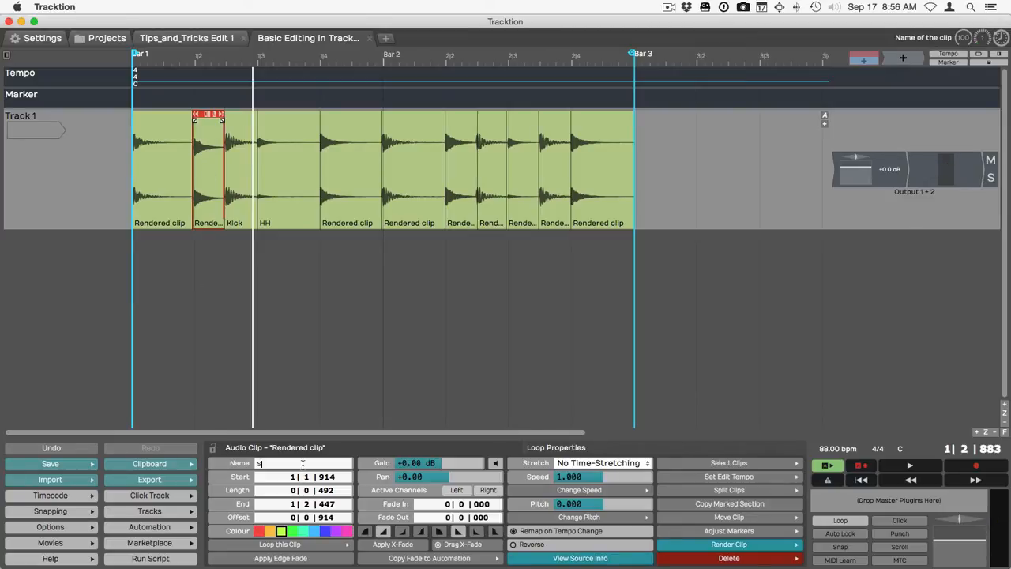
Name the clip Snare and delete the leftover rendered clips after HH.
{"action": "type", "text": "SNare"}
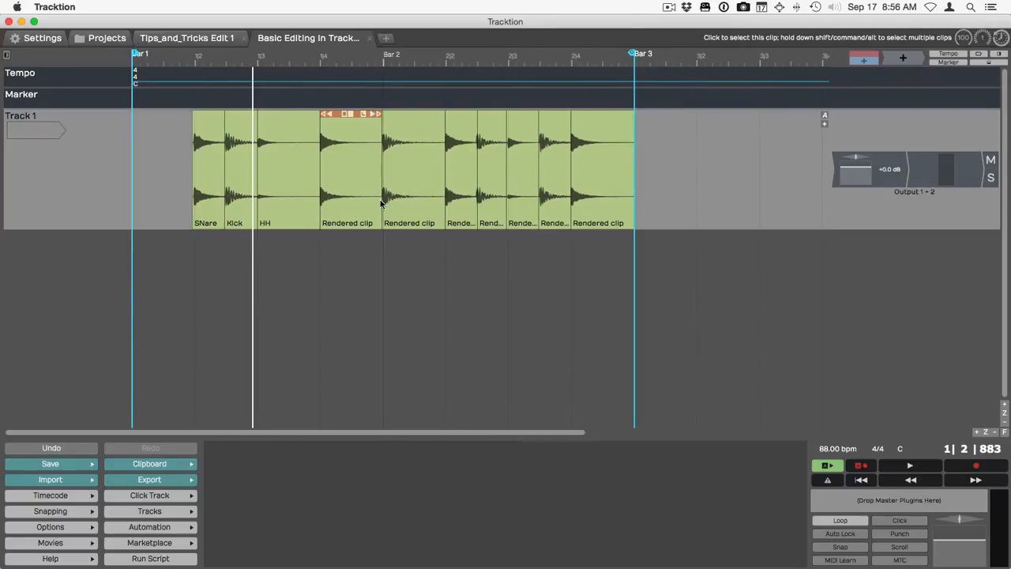
{"action": "left_click", "coordinate": [412, 166]}
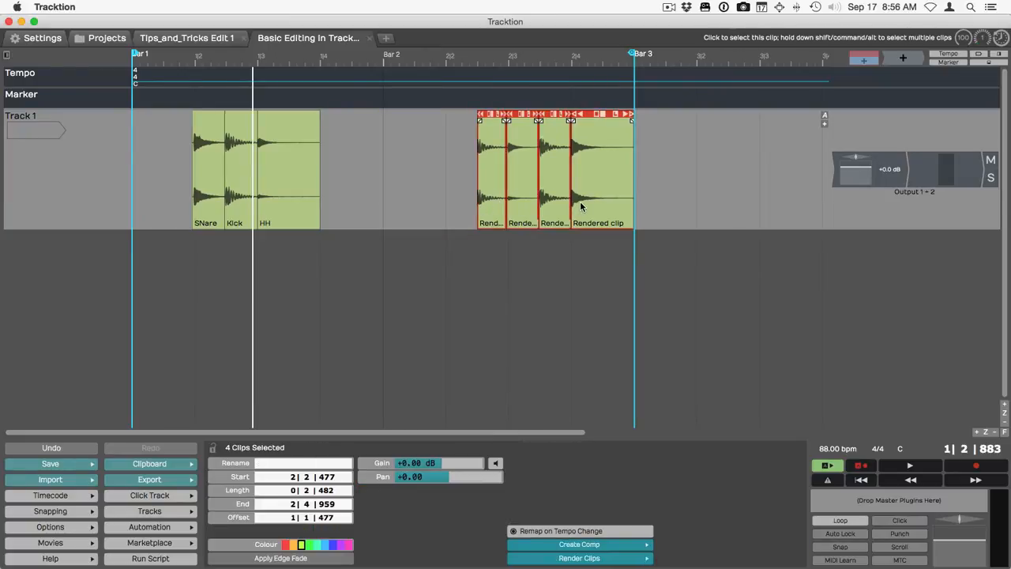
{"action": "key", "text": "delete"}
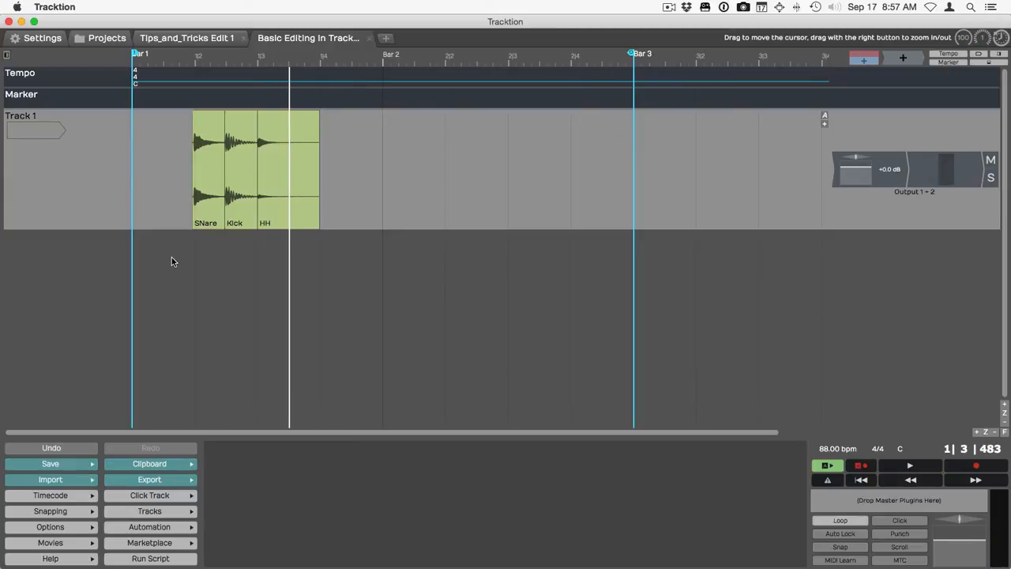
{"action": "mouse_move", "coordinate": [115, 264]}
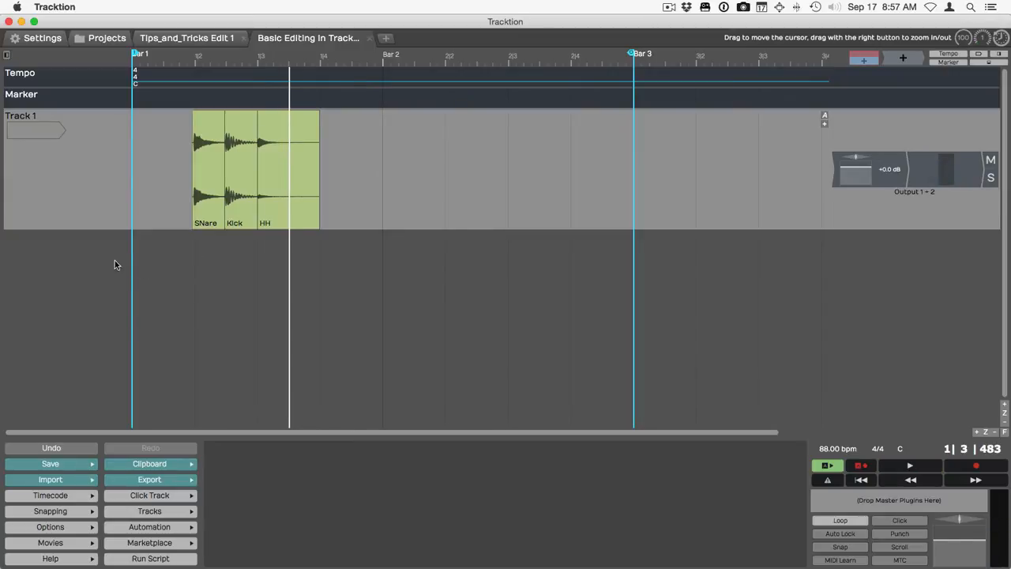
Create Track 2 and insert a new step clip on it.
{"action": "right_click", "coordinate": [114, 266]}
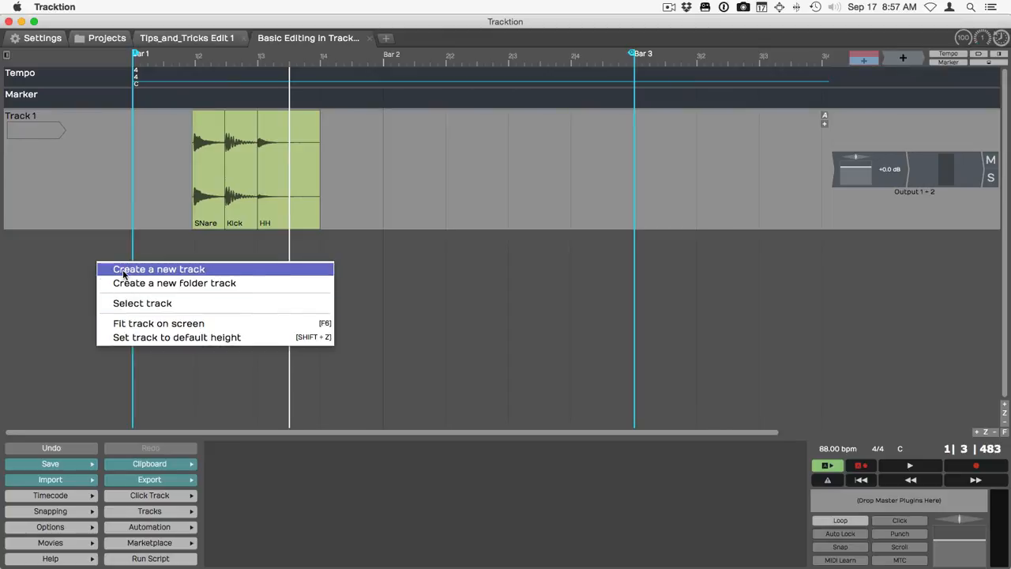
{"action": "left_click", "coordinate": [158, 269]}
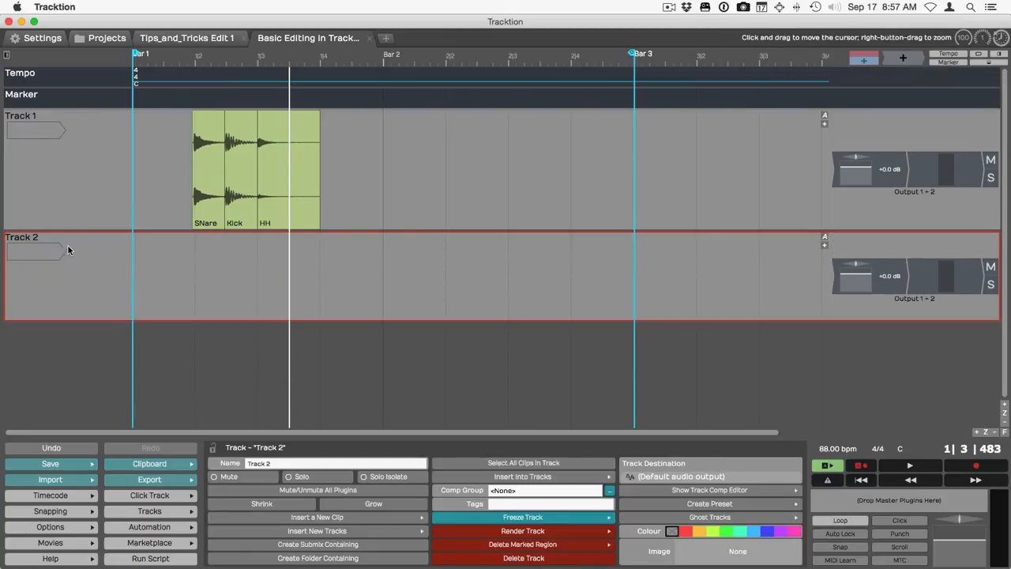
{"action": "mouse_move", "coordinate": [862, 56]}
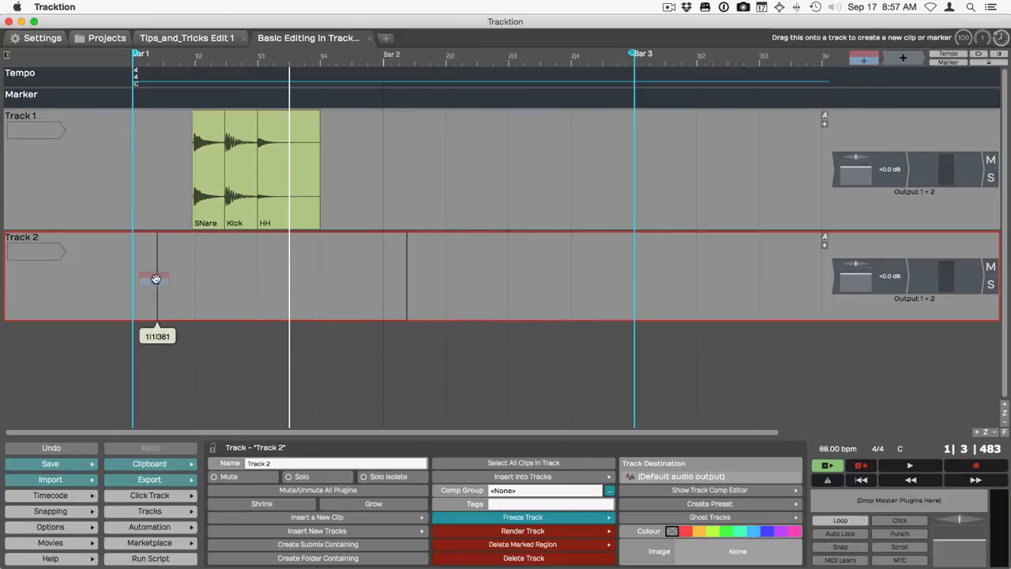
{"action": "left_click_drag", "start_coordinate": [155, 278], "coordinate": [129, 278]}
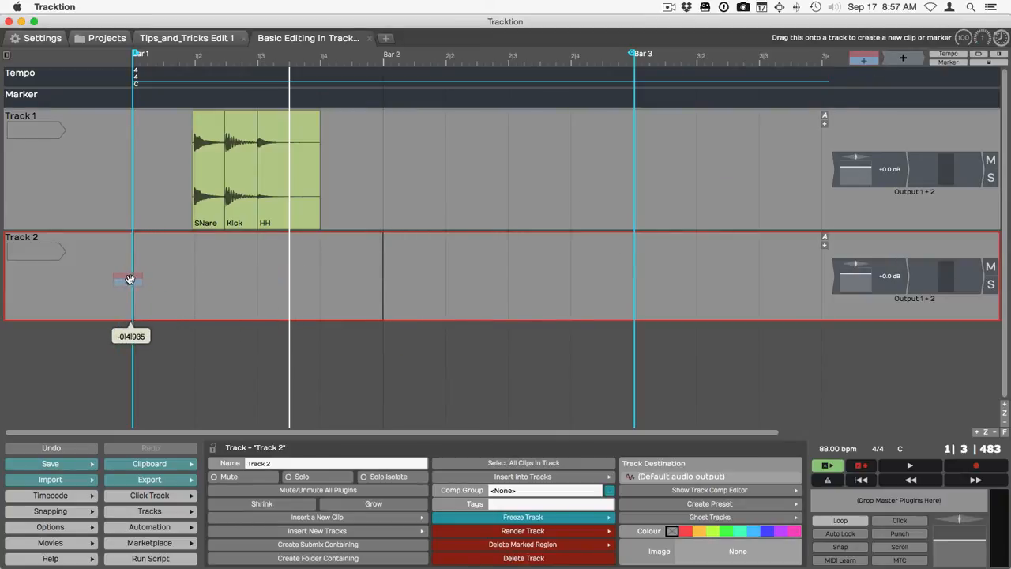
{"action": "right_click", "coordinate": [129, 278]}
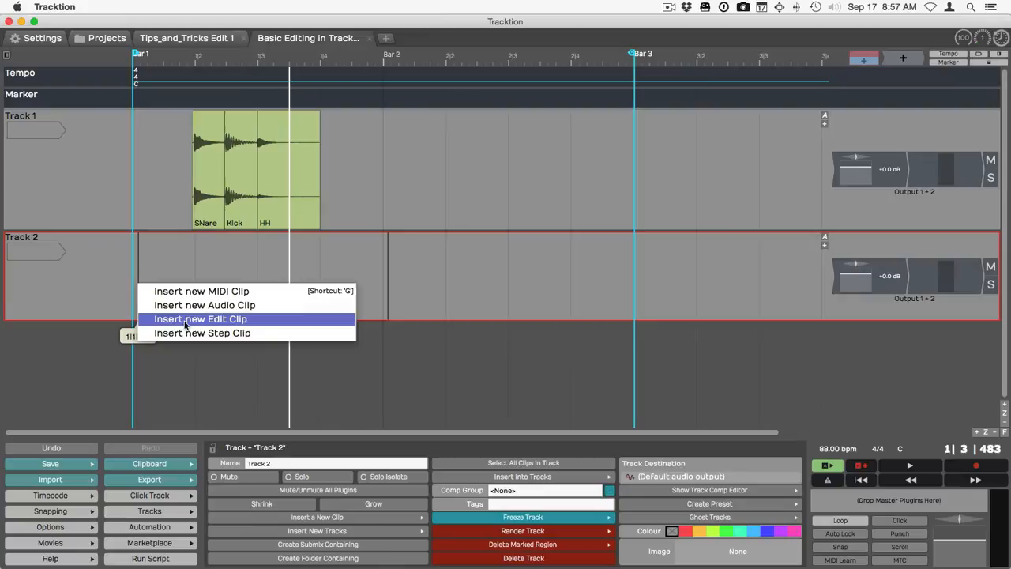
{"action": "left_click", "coordinate": [202, 332]}
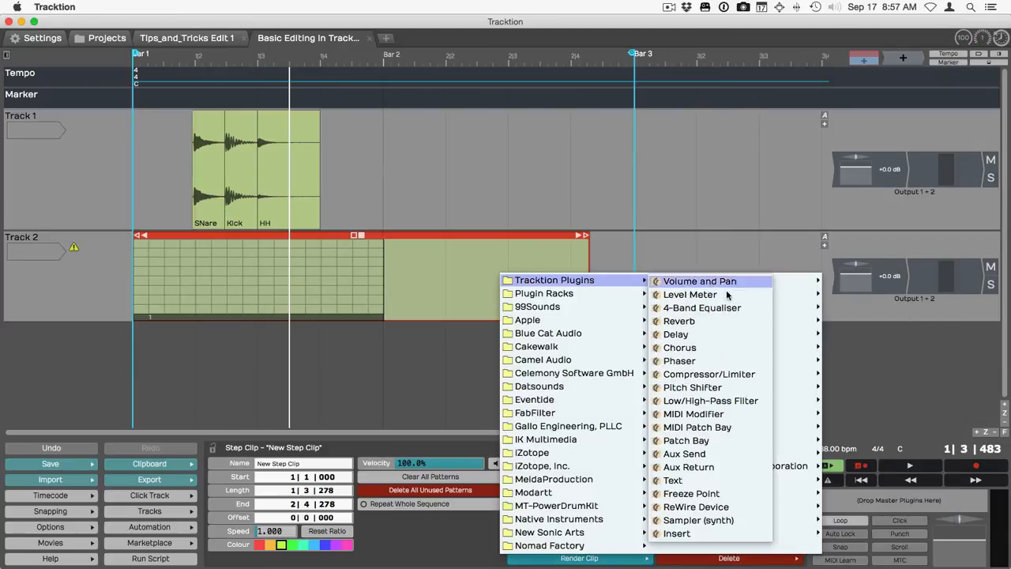
Add the Sampler instrument to Track 2 and select the Snare clip on Track 1.
{"action": "left_click", "coordinate": [698, 519]}
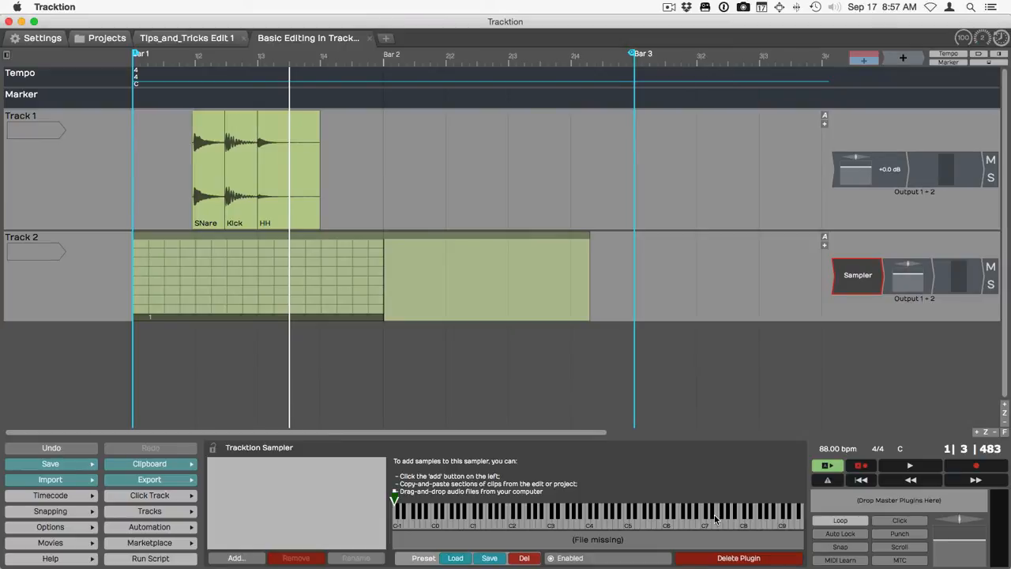
{"action": "left_click", "coordinate": [404, 240]}
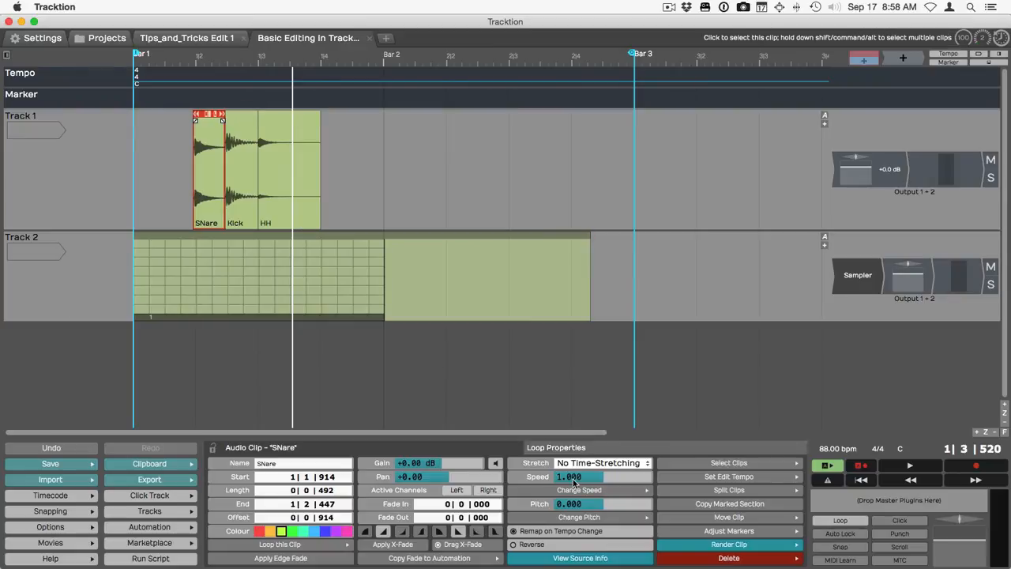
{"action": "left_click", "coordinate": [729, 543]}
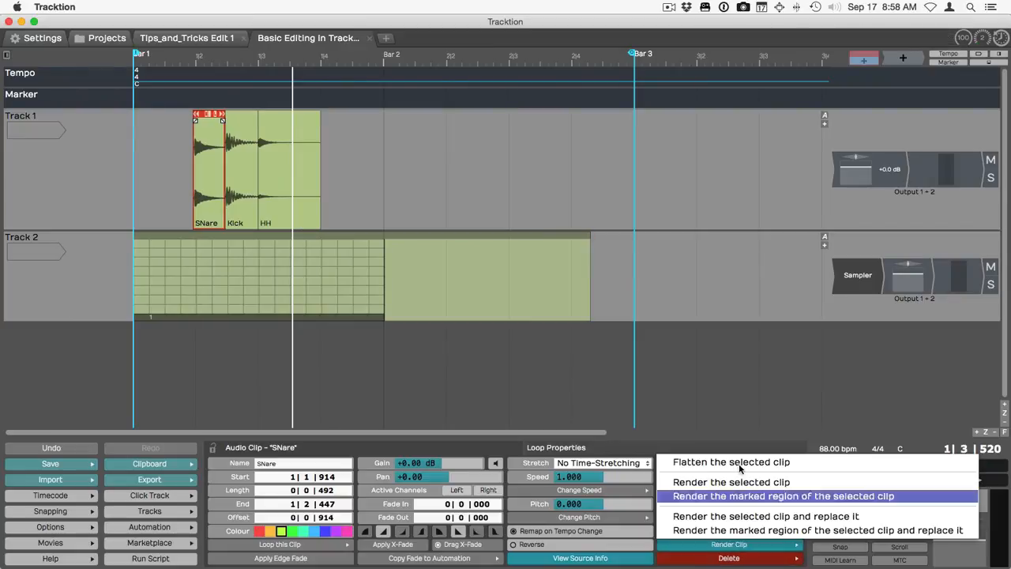
{"action": "mouse_move", "coordinate": [739, 461]}
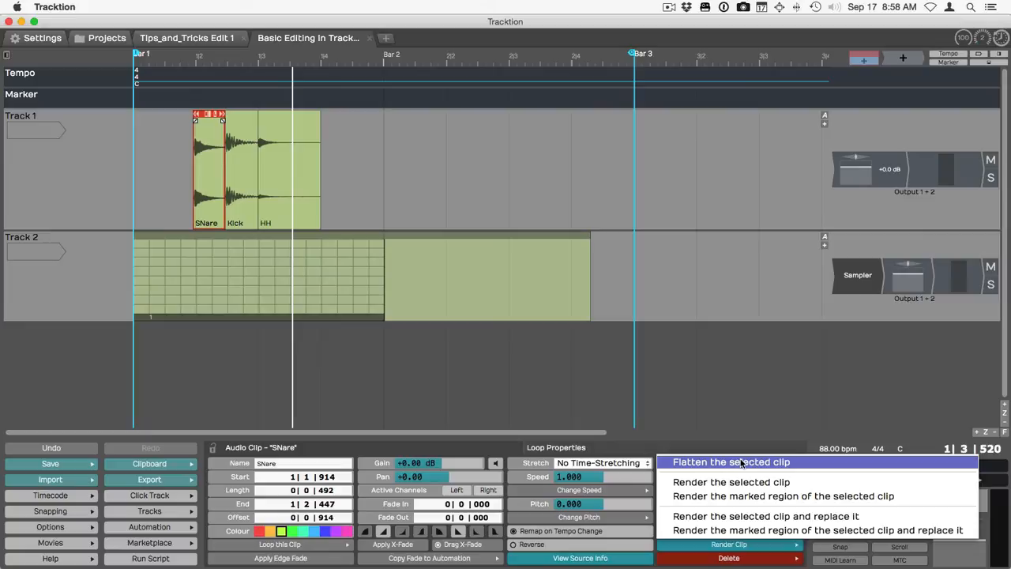
{"action": "left_click", "coordinate": [729, 461]}
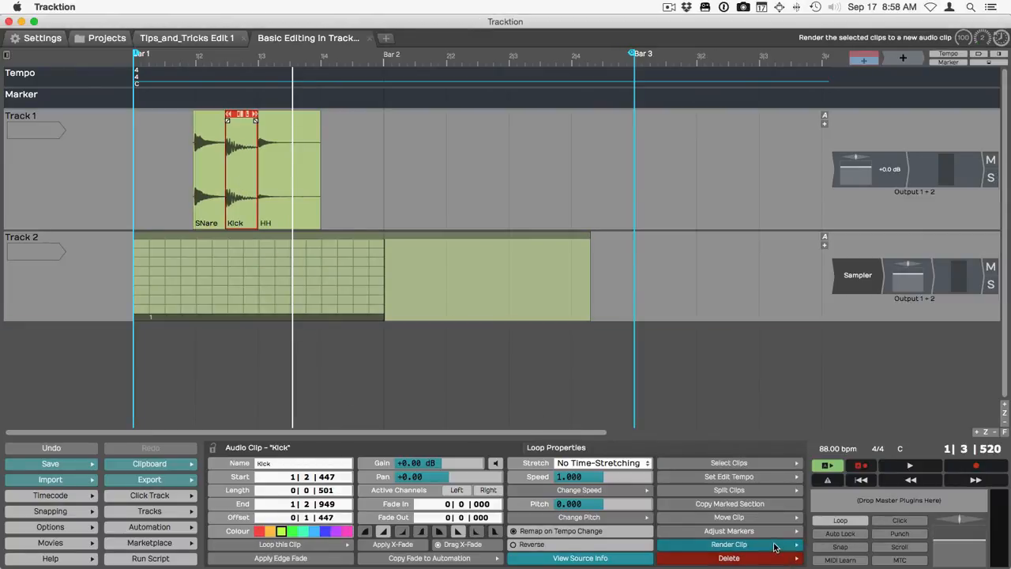
{"action": "left_click", "coordinate": [728, 544]}
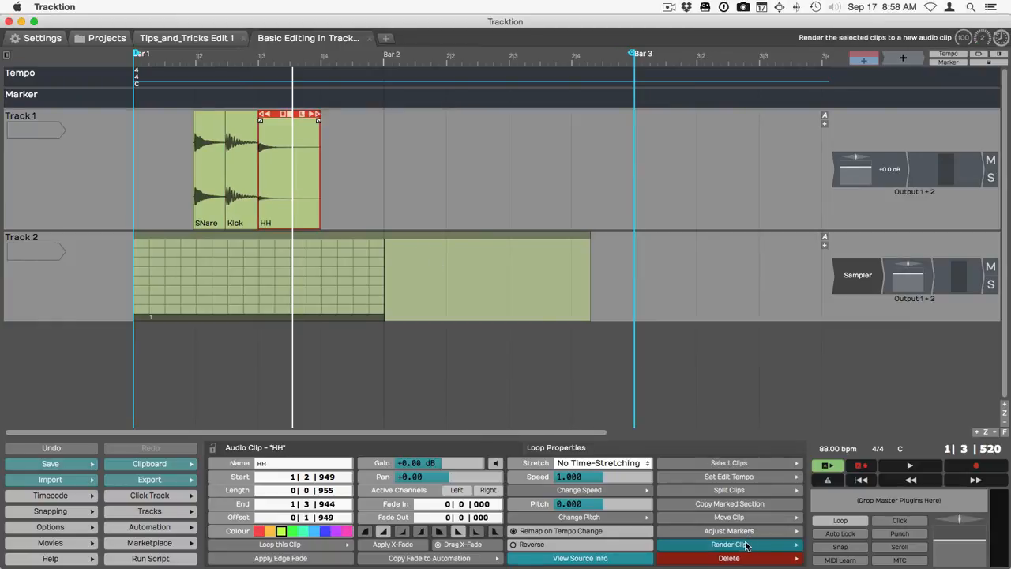
{"action": "left_click", "coordinate": [726, 544]}
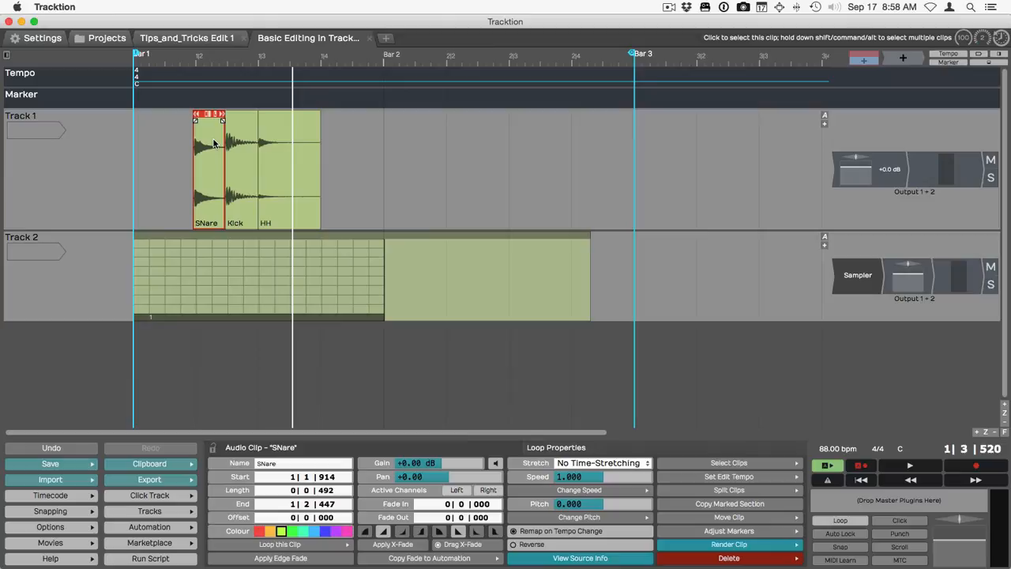
Bring the Snare, Kick and HH clips into the Track 2 sampler's sample list.
{"action": "left_click", "coordinate": [858, 275]}
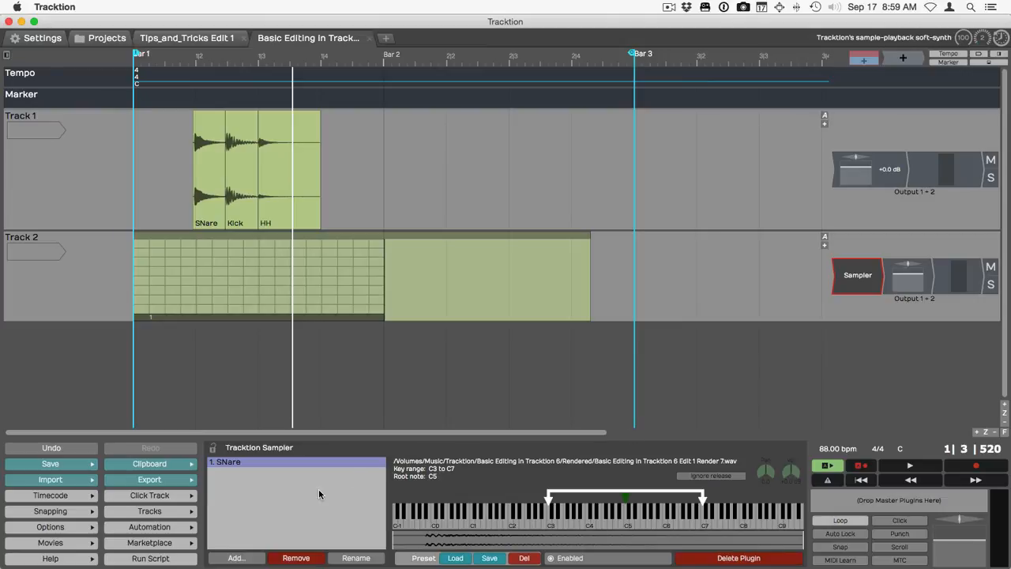
{"action": "left_click", "coordinate": [240, 170]}
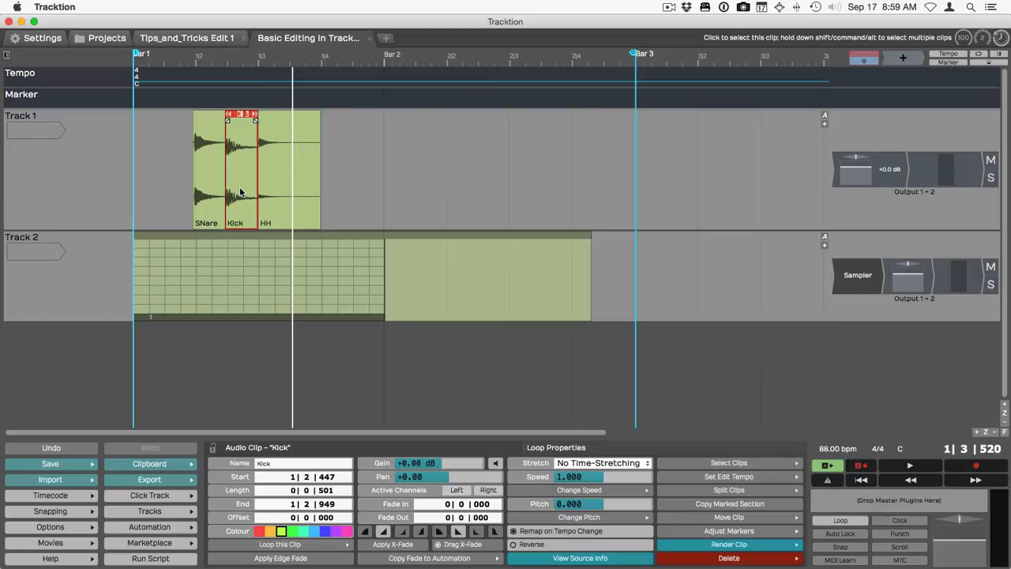
{"action": "left_click", "coordinate": [856, 275]}
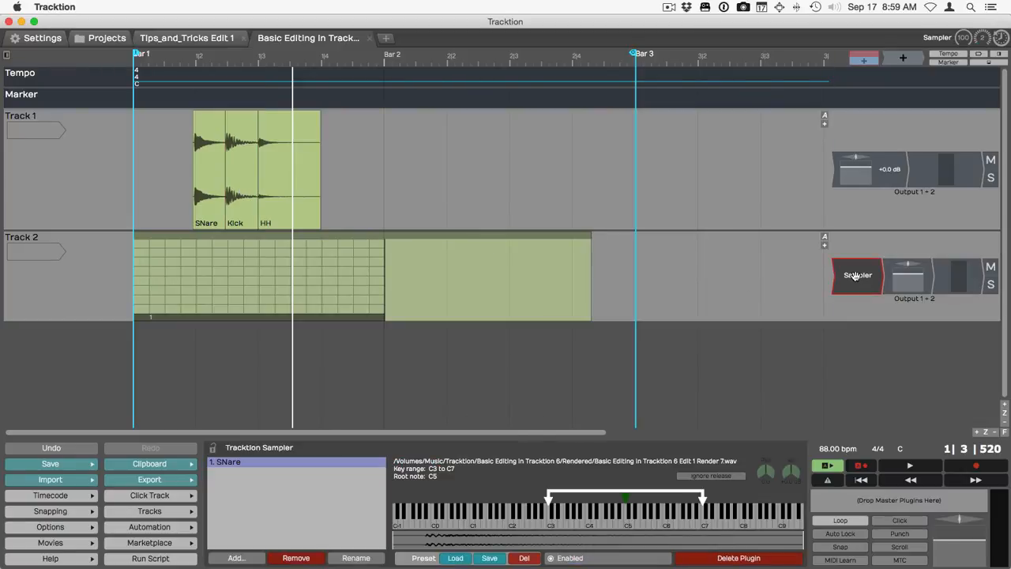
{"action": "left_click", "coordinate": [287, 170]}
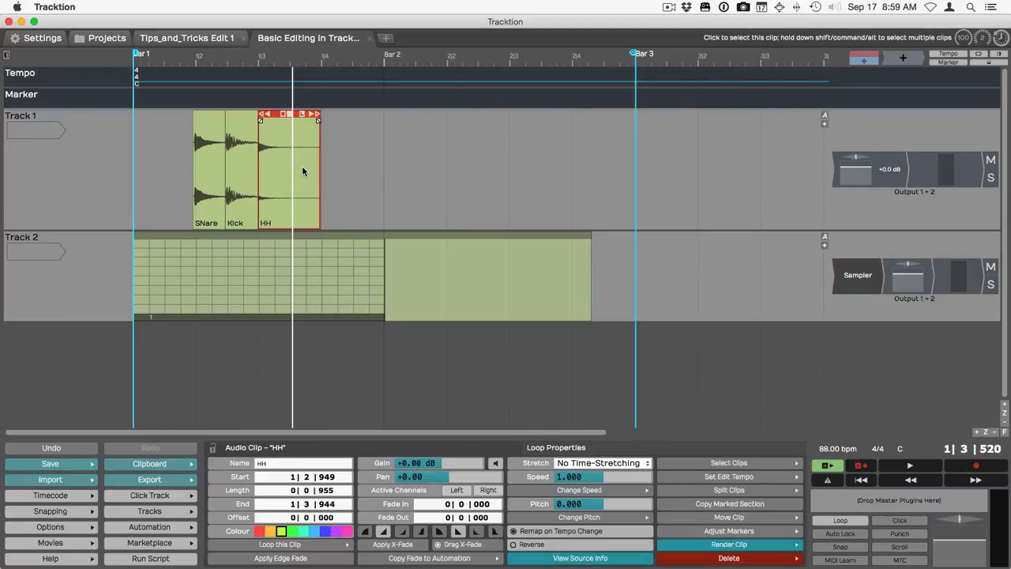
{"action": "left_click", "coordinate": [858, 275]}
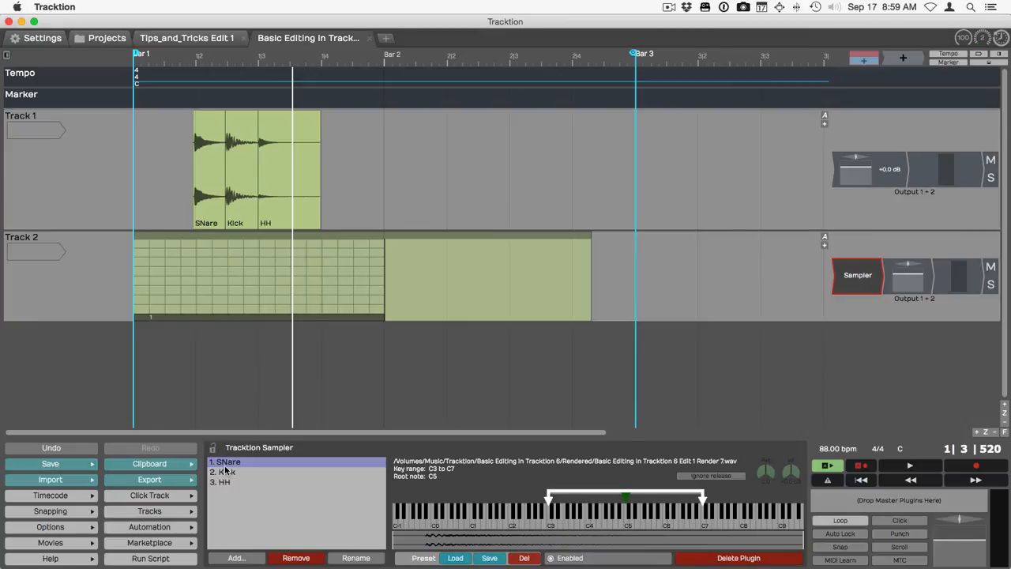
{"action": "left_click", "coordinate": [224, 471]}
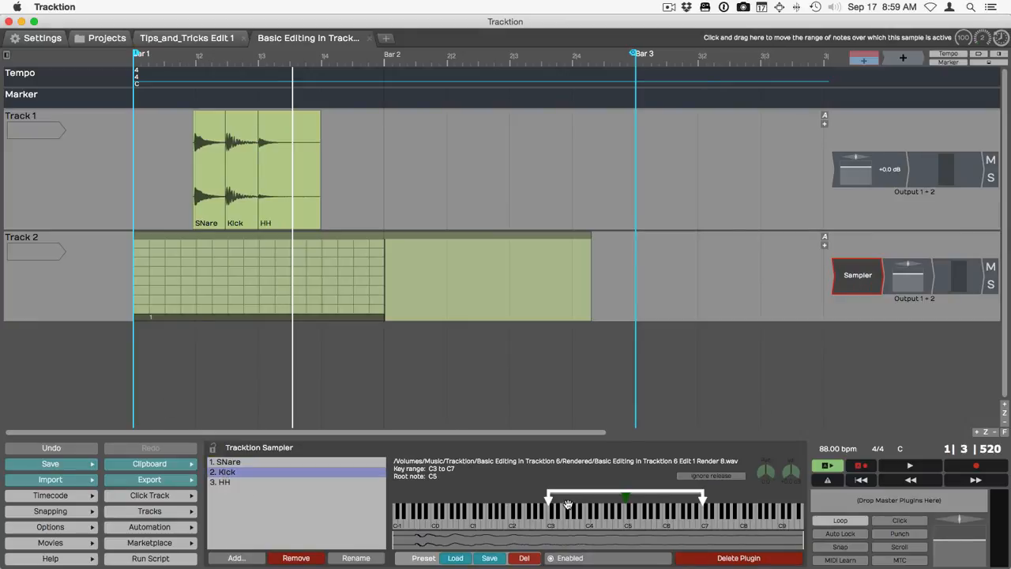
Move the Kick sample's active key range on the sampler keyboard.
{"action": "left_click_drag", "start_coordinate": [550, 496], "coordinate": [496, 496]}
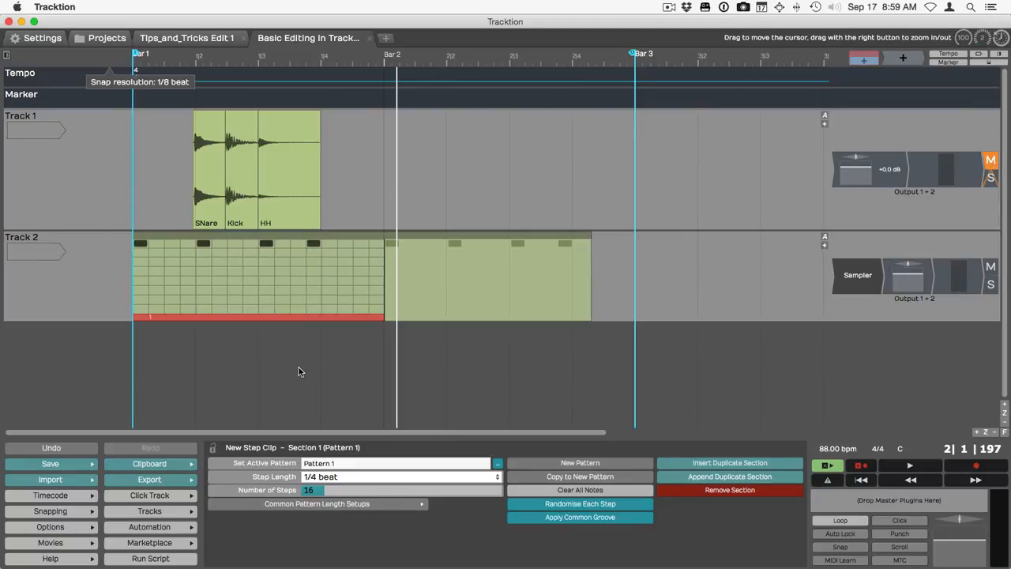
Expand the step clip's drum rows and toggle a step in the pattern.
{"action": "left_click", "coordinate": [101, 251]}
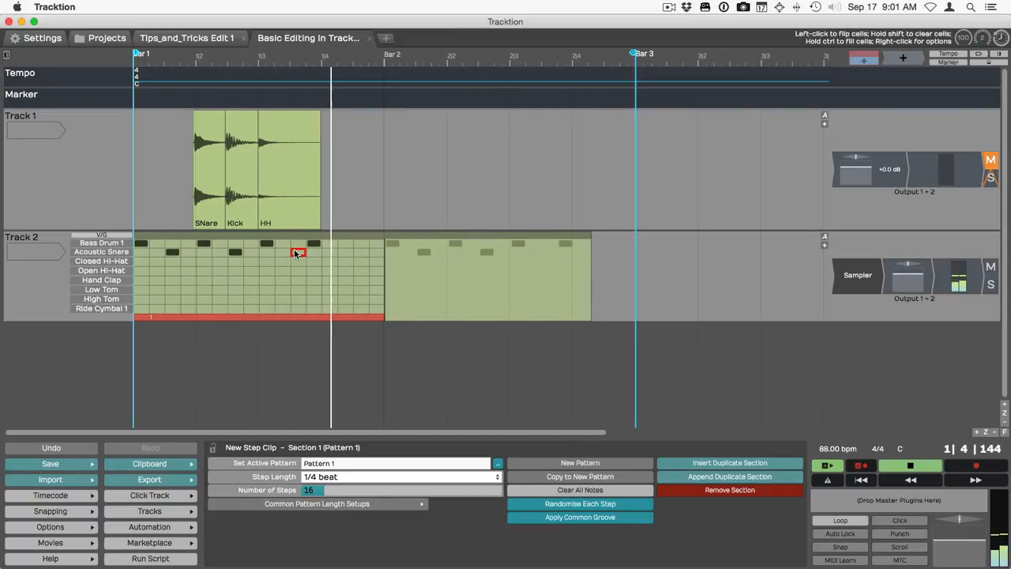
{"action": "left_click", "coordinate": [101, 260]}
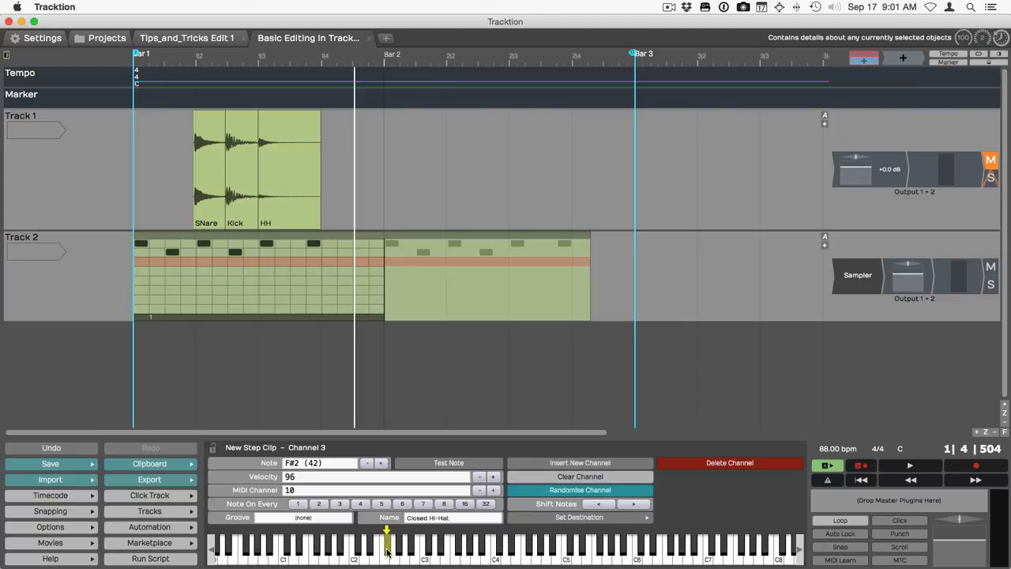
{"action": "mouse_move", "coordinate": [644, 434]}
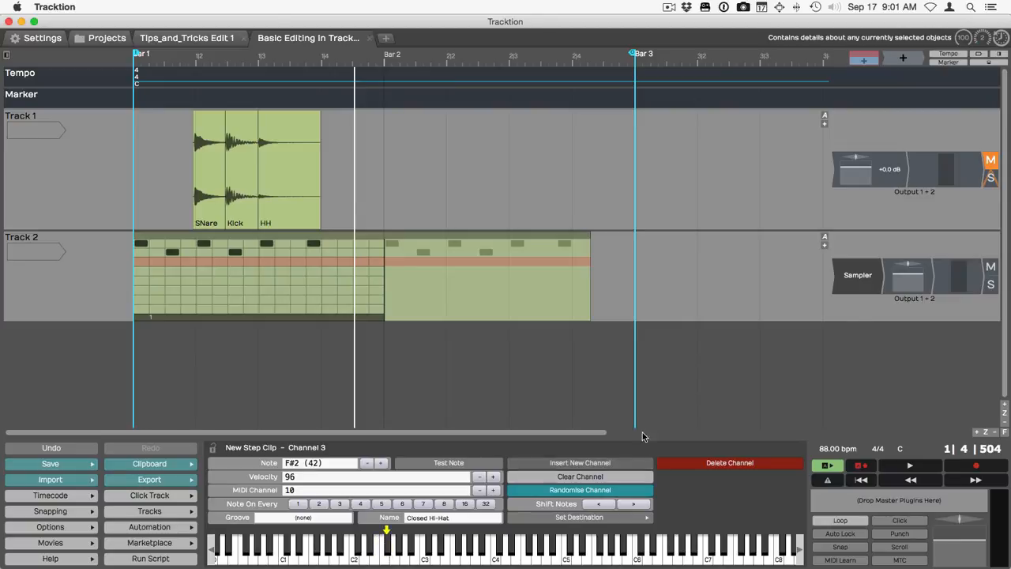
Check the HH sample in the sampler and move playback near the clip start.
{"action": "left_click", "coordinate": [858, 275]}
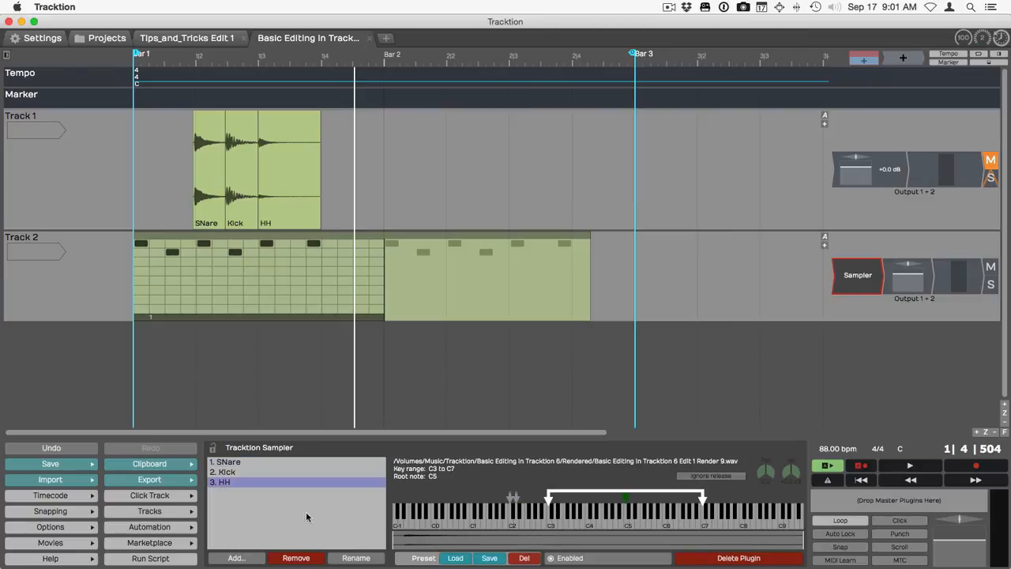
{"action": "mouse_move", "coordinate": [550, 497]}
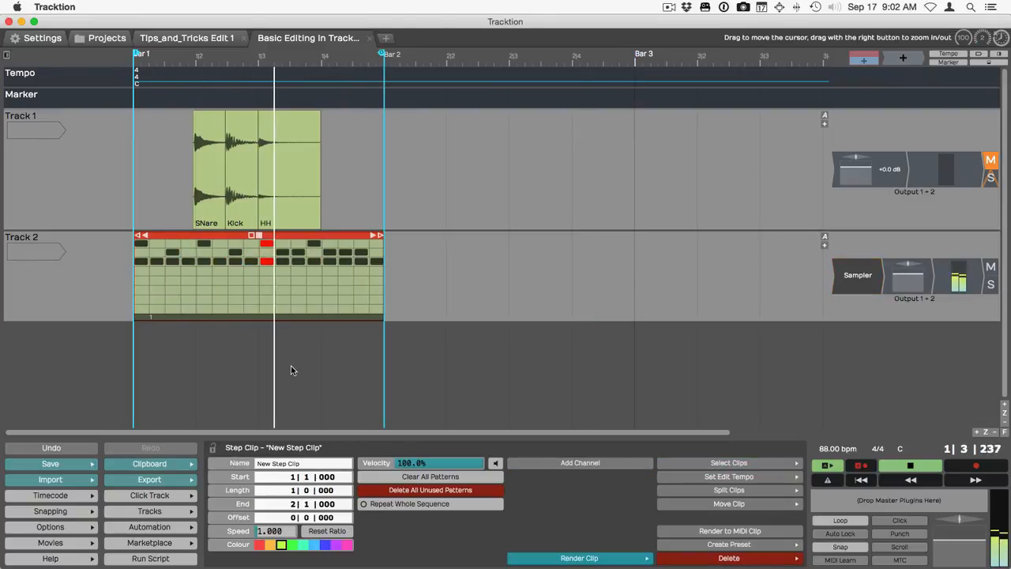
{"action": "left_click", "coordinate": [910, 465]}
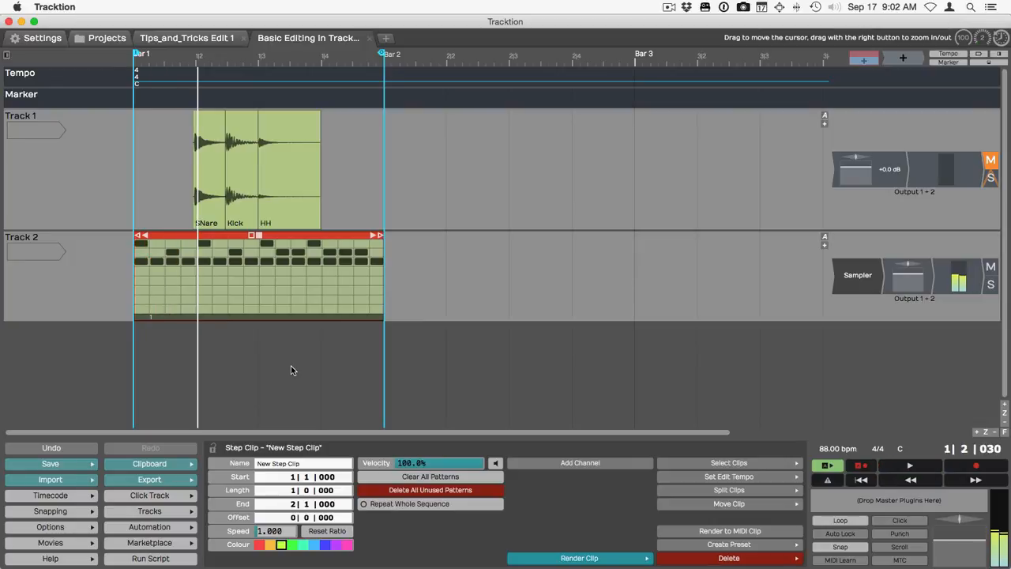